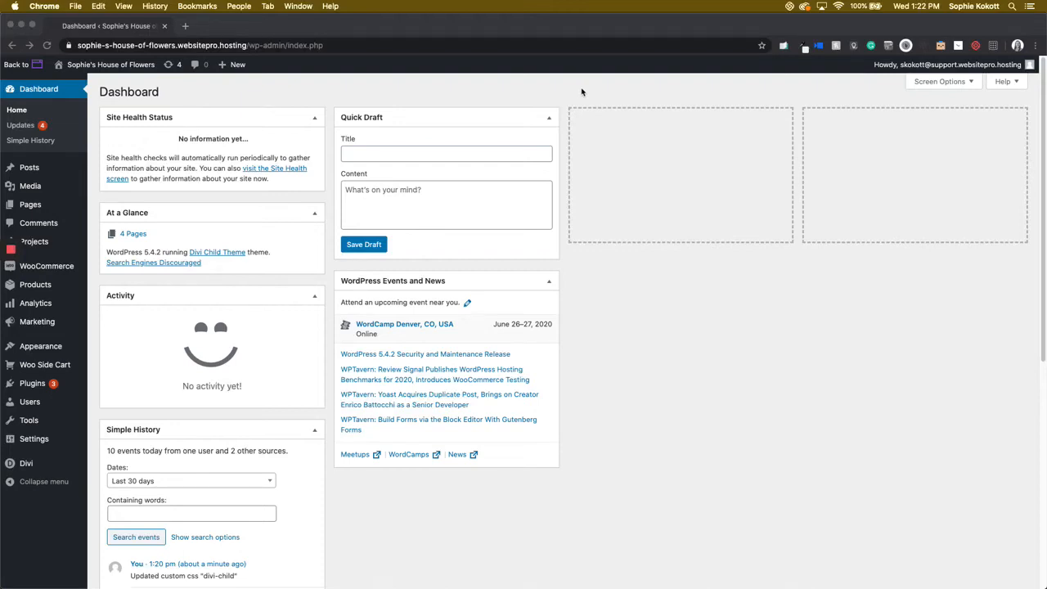
mouse_move(324, 69)
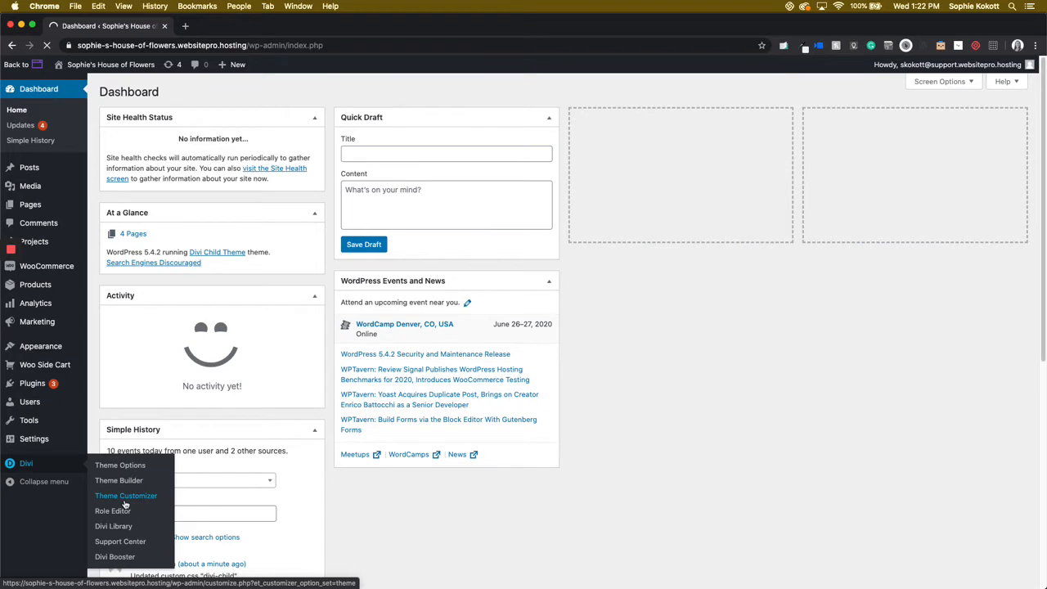
Launch the Divi Theme Customizer from the admin sidebar's Divi menu
left_click(126, 494)
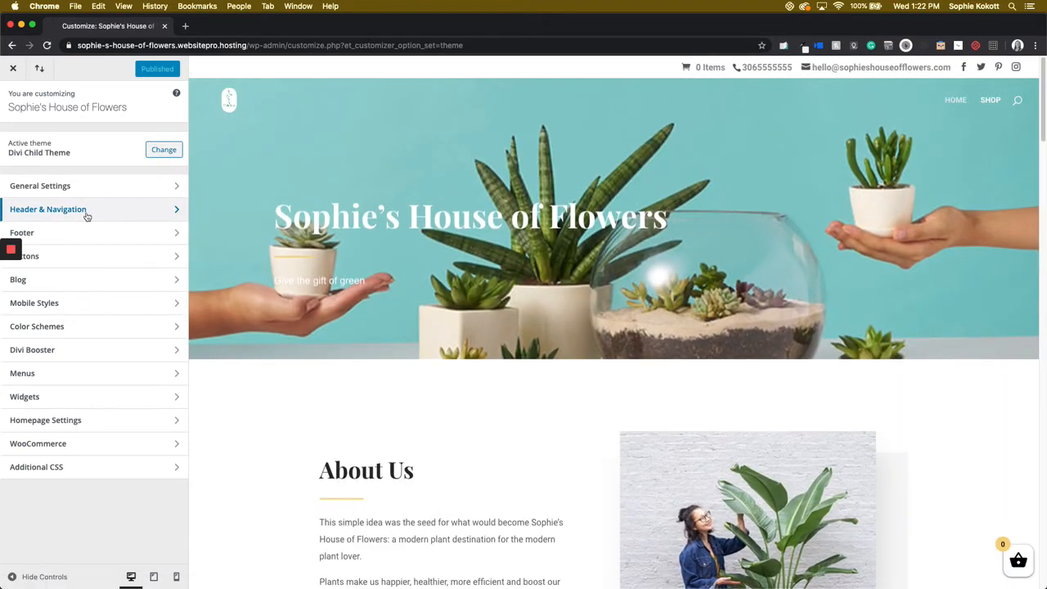
Enter the Header & Navigation section of the customizer
left_click(48, 210)
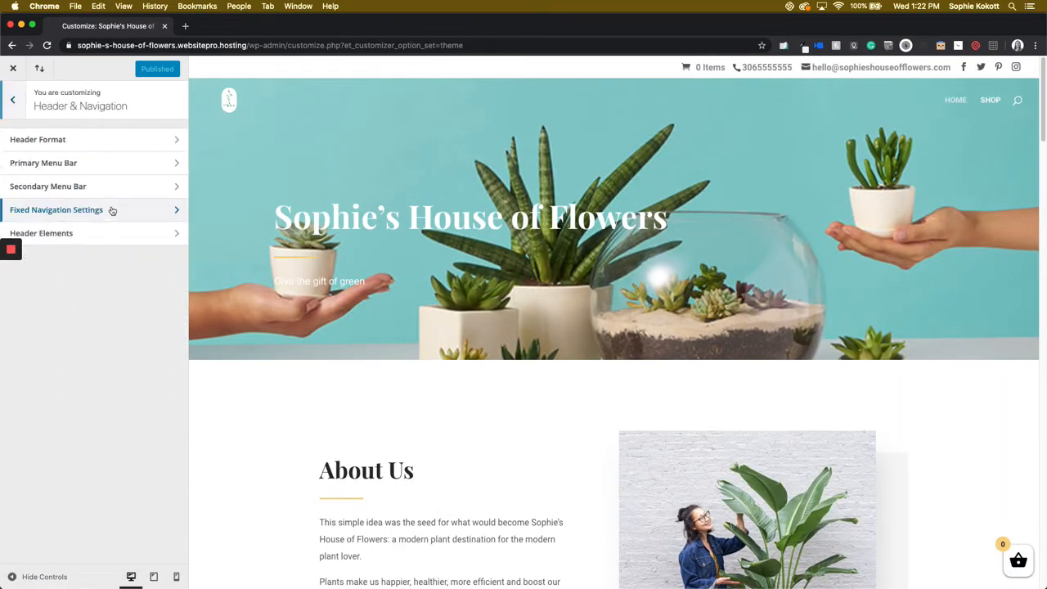
mouse_move(123, 238)
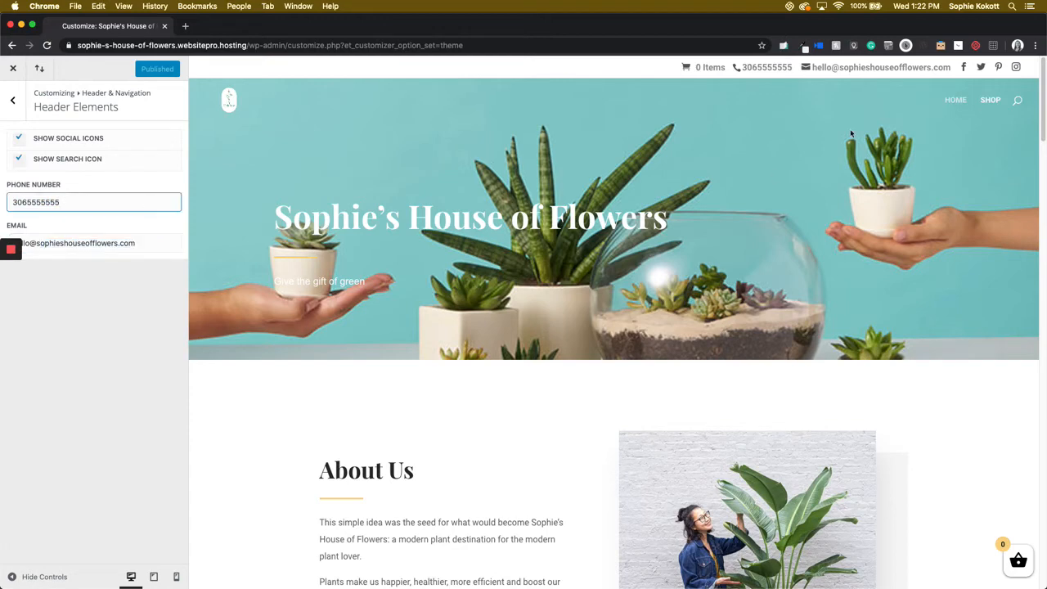
mouse_move(789, 62)
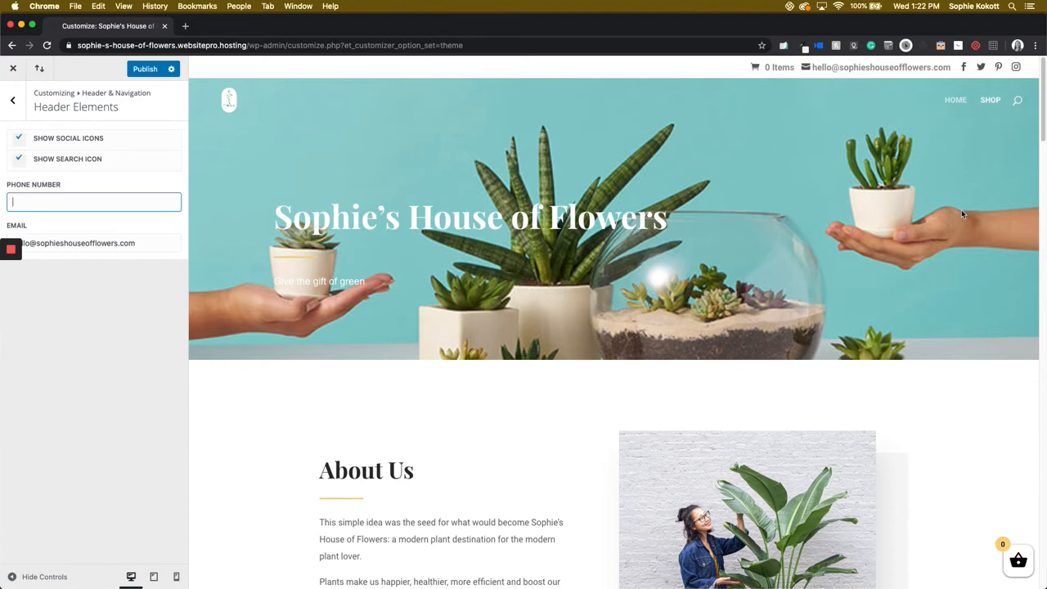
type("306559667")
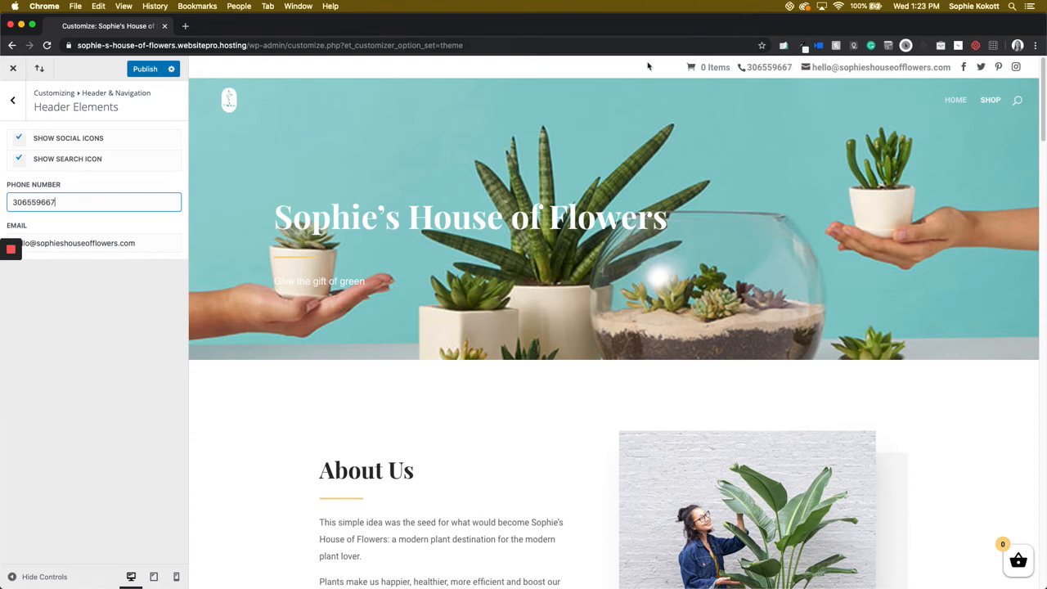
mouse_move(720, 74)
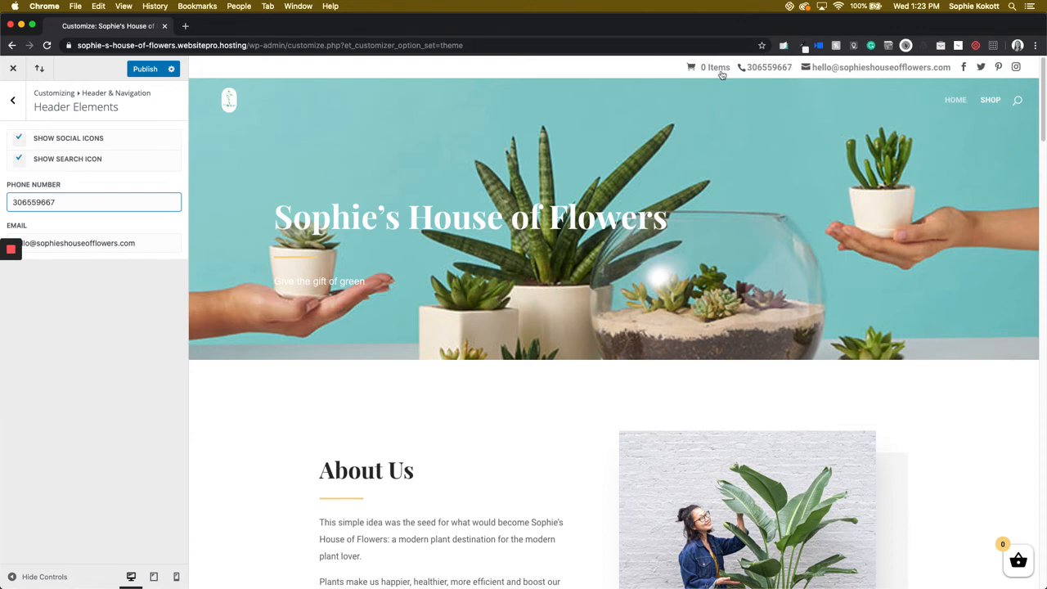
mouse_move(764, 79)
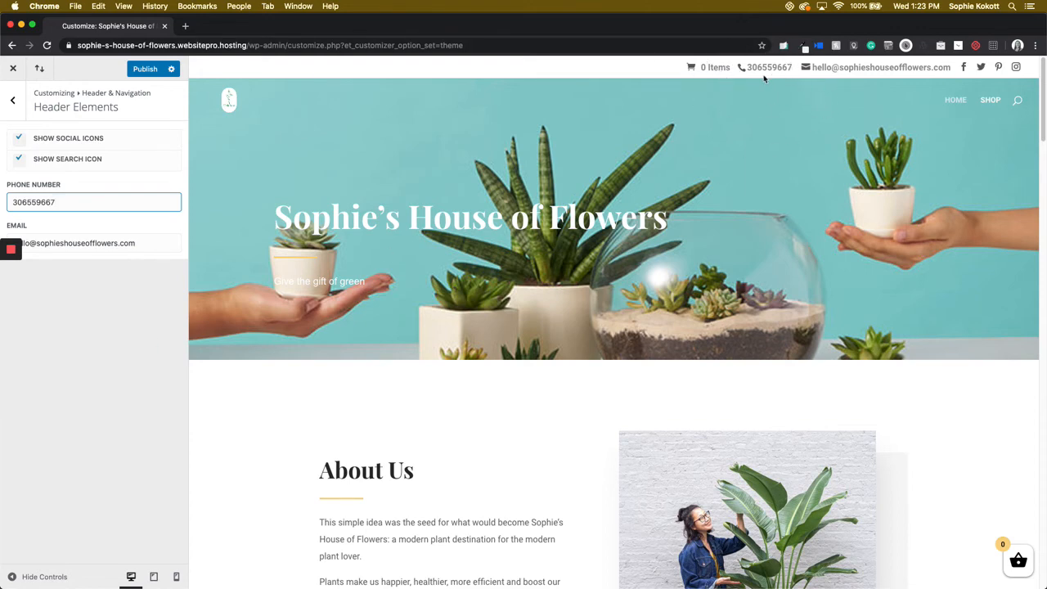